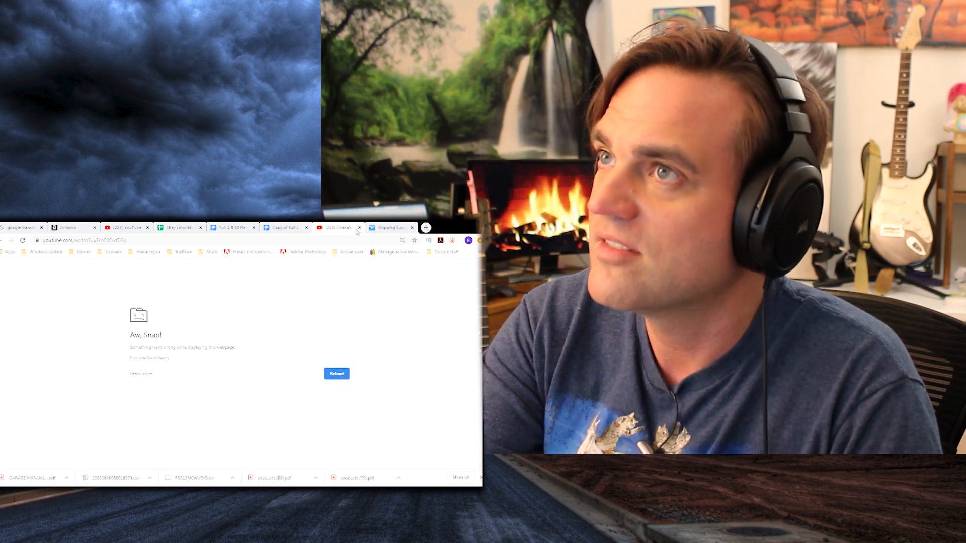
Reload the crashed 'Aw, Snap!' tab to bring back YouTube's home feed with Top news.
click(335, 374)
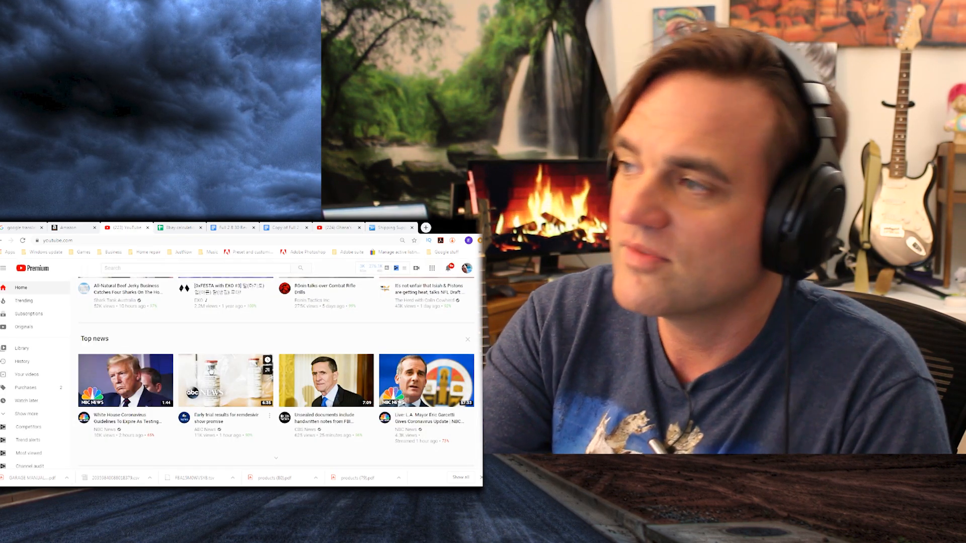